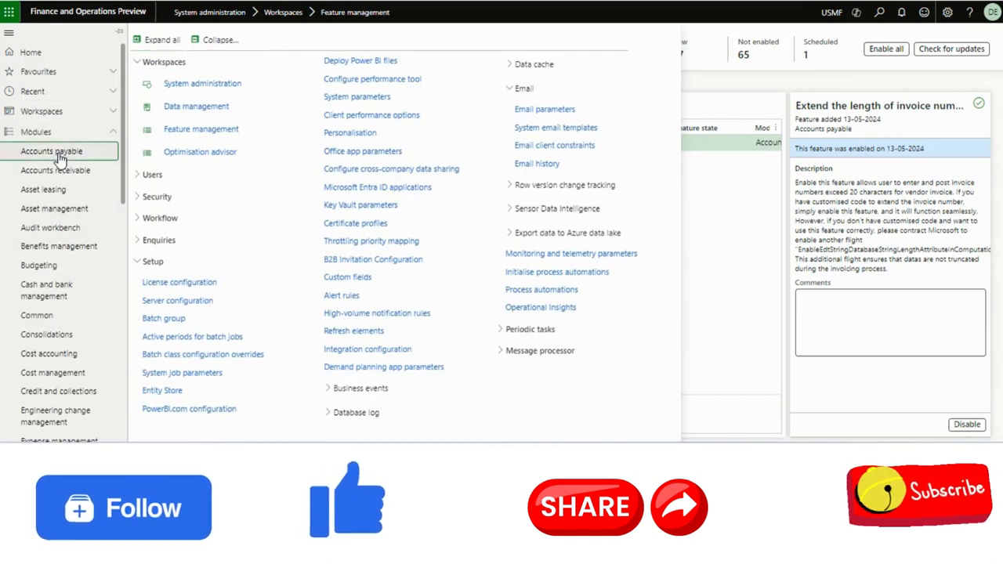
Open the Accounts payable module to reach the vendor invoice journal
click(52, 150)
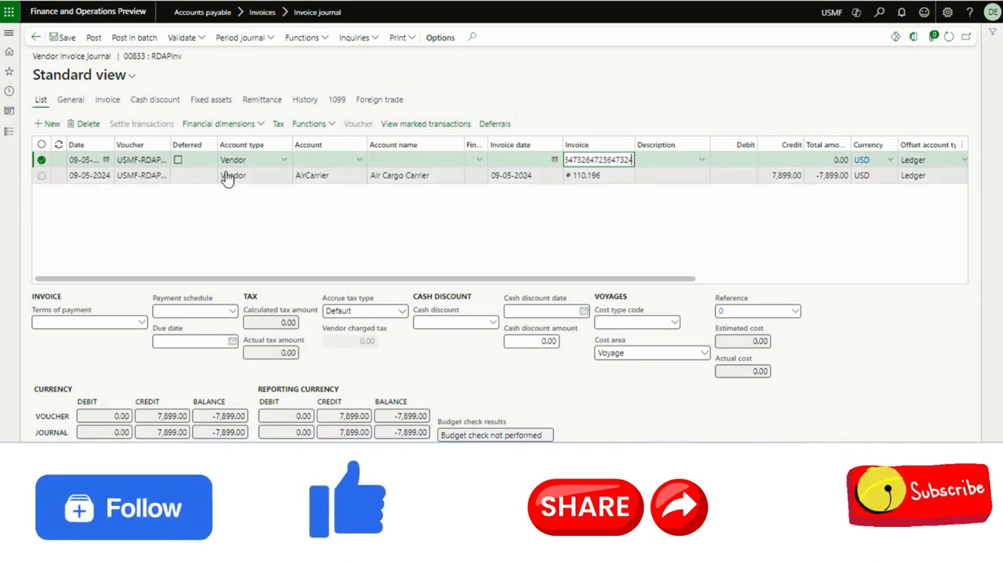
Navigate from the Accounts payable page list to the Feature management workspace
click(9, 32)
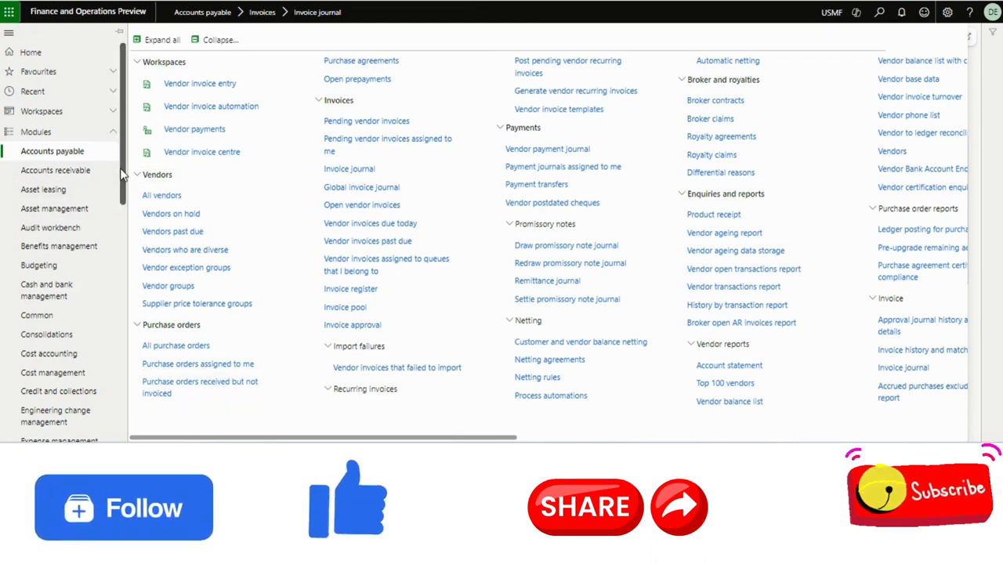
click(60, 326)
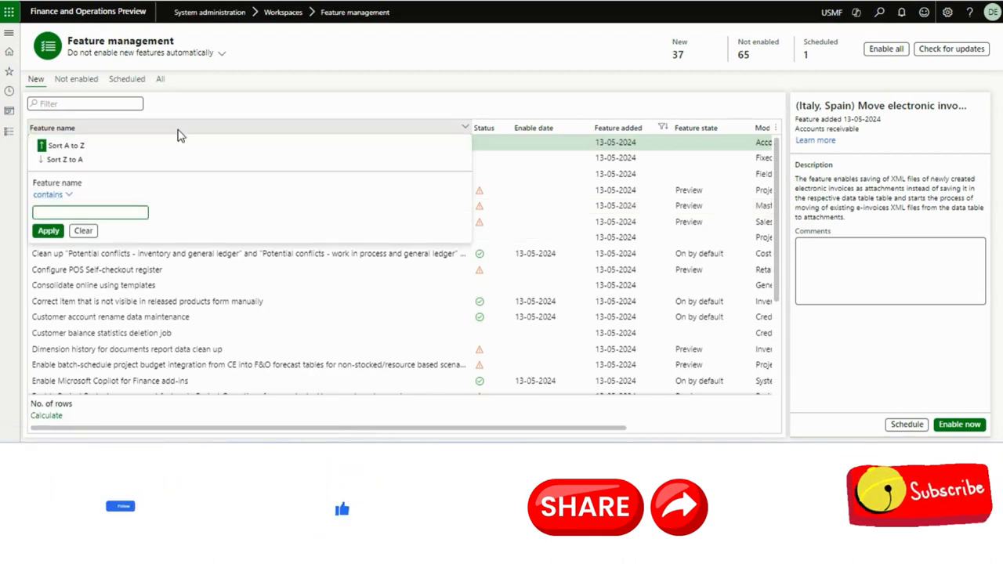
Filter features by name with 'im' to locate 'Extend the length of invoice number'
text(im)
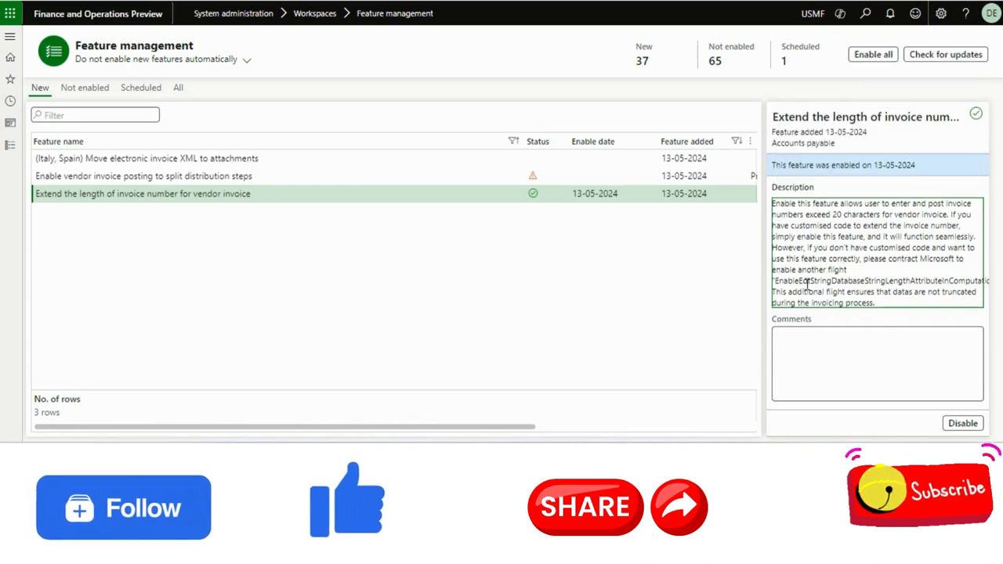
double_click(862, 281)
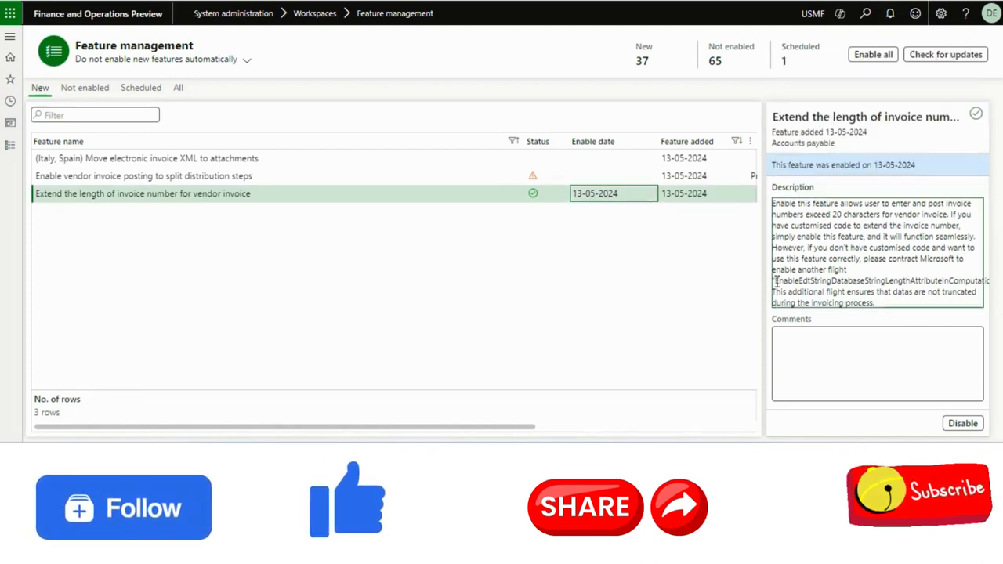
double_click(854, 280)
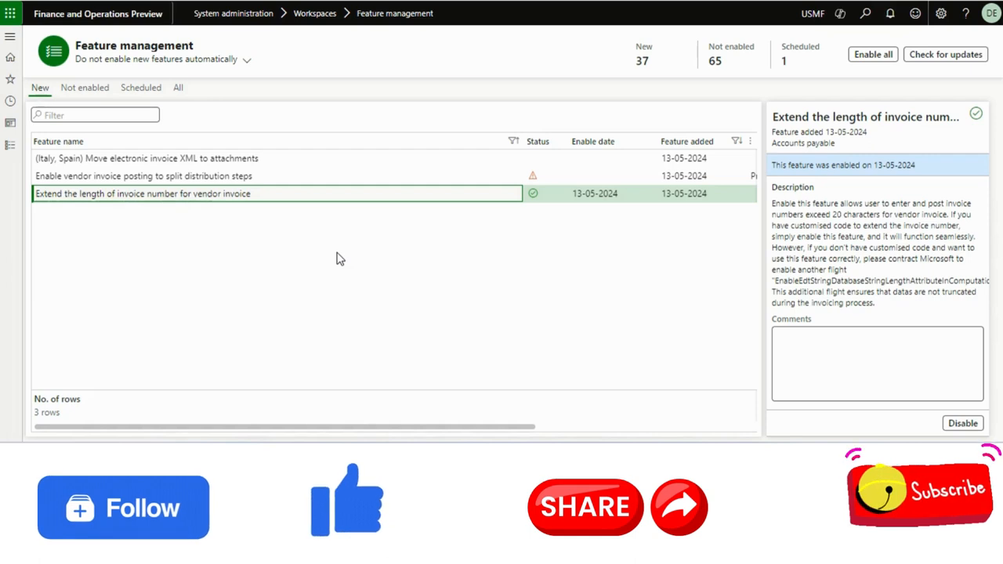
mouse_move(132, 73)
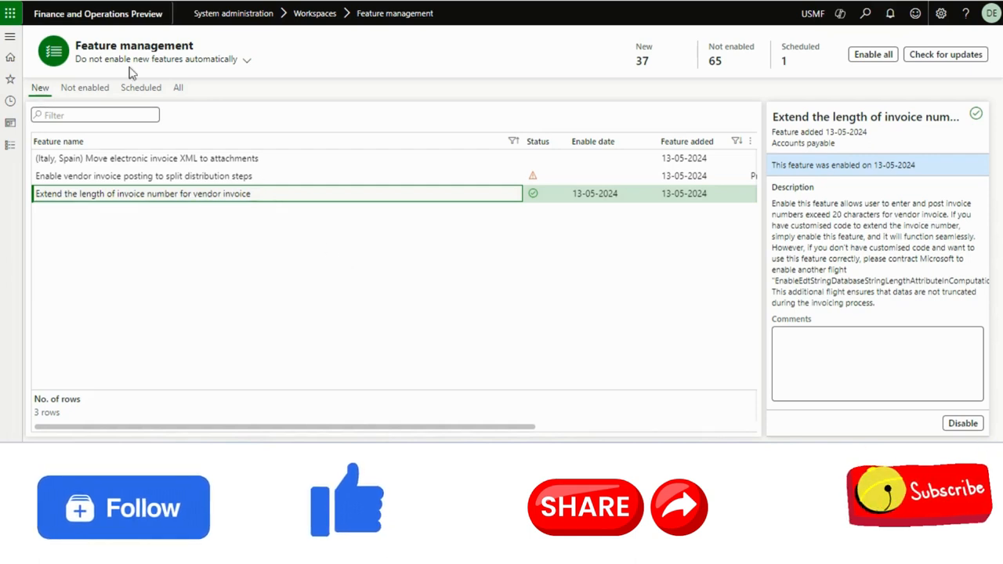